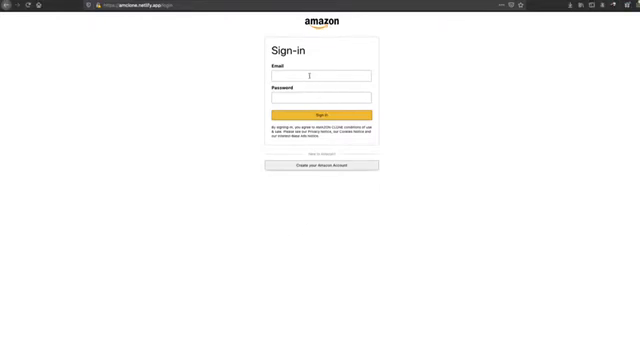
Step: Attempt to create an account with the entered email, triggering the email-already-in-use alert
{"action": "left_click", "coordinate": [322, 76]}
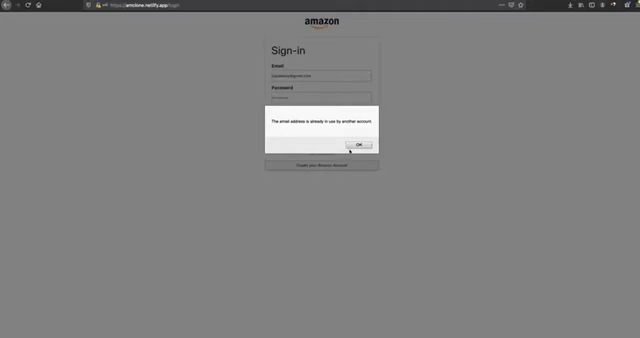
Step: Dismiss the alert and sign in with the existing account, reaching the home page
{"action": "left_click", "coordinate": [362, 148]}
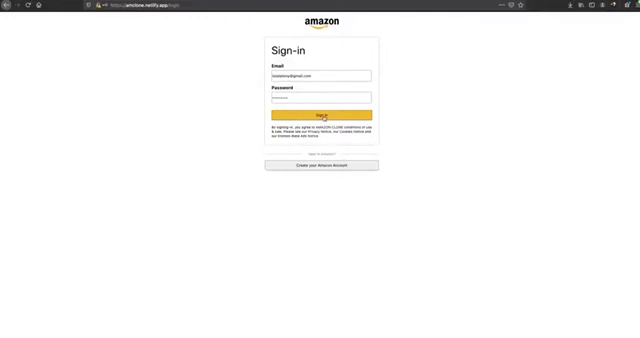
{"action": "left_click", "coordinate": [322, 116]}
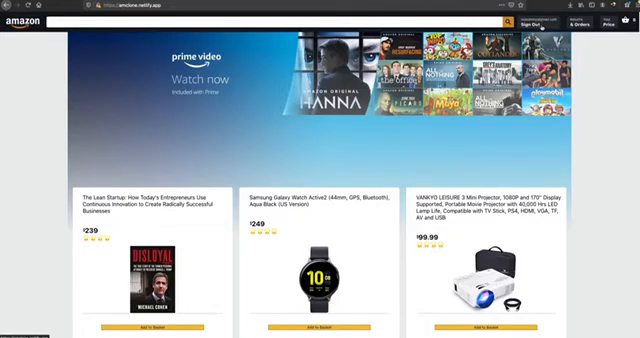
Step: Scroll down the home page through the product cards to add items to the basket
{"action": "scroll", "scroll_direction": "down", "scroll_amount": 3}
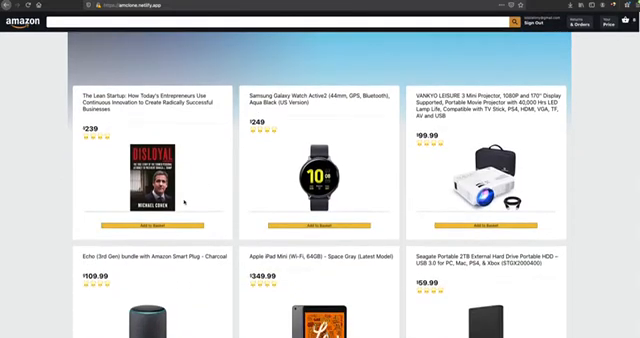
{"action": "scroll", "scroll_direction": "down", "scroll_amount": 3}
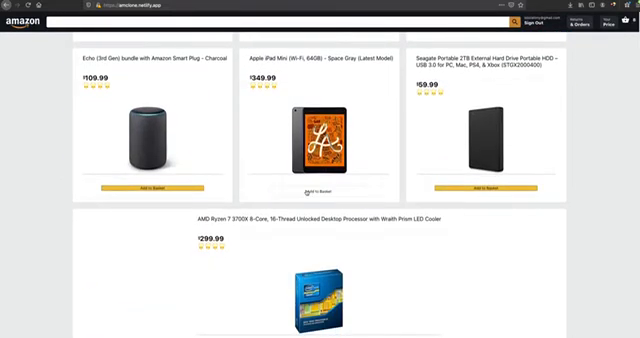
{"action": "scroll", "scroll_direction": "down", "scroll_amount": 3}
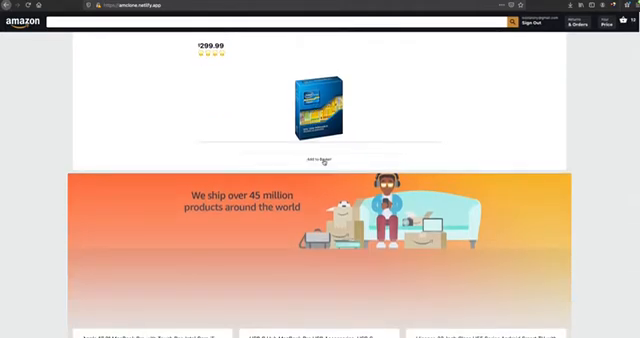
{"action": "scroll", "scroll_direction": "down", "scroll_amount": 3}
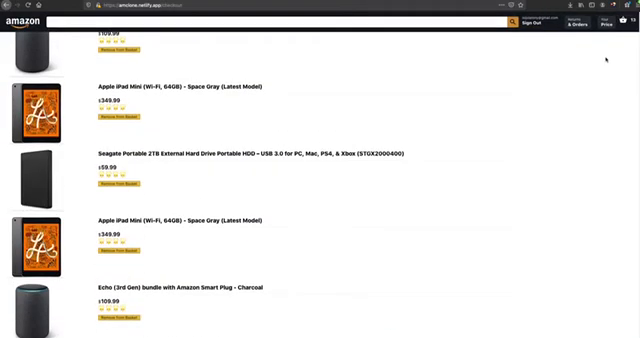
Step: Scroll up the basket to the top items for removal
{"action": "scroll", "scroll_direction": "up", "scroll_amount": 3}
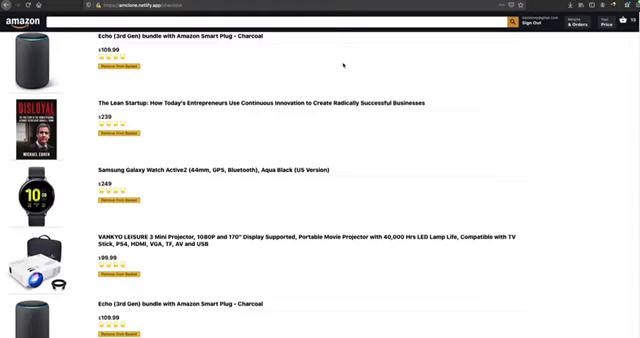
{"action": "scroll", "scroll_direction": "up", "scroll_amount": 3}
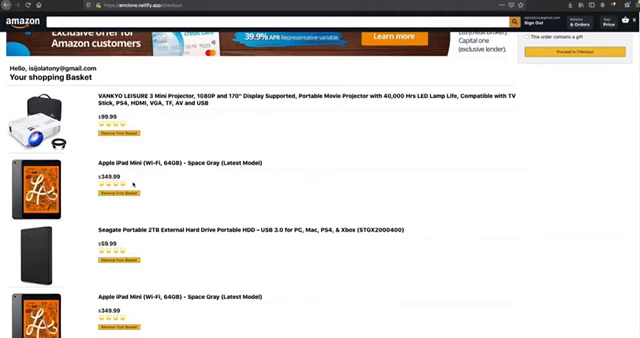
Step: Scroll down the basket to the Apple iPad Mini entries for removal
{"action": "scroll", "scroll_direction": "down", "scroll_amount": 3}
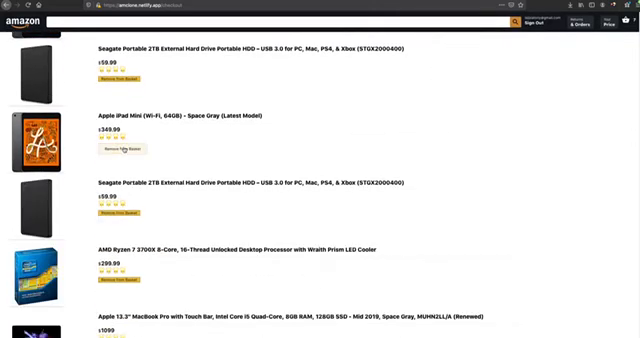
{"action": "scroll", "scroll_direction": "down", "scroll_amount": 3}
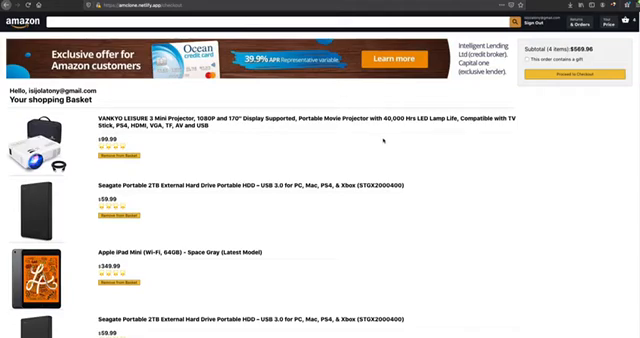
{"action": "mouse_move", "coordinate": [386, 142]}
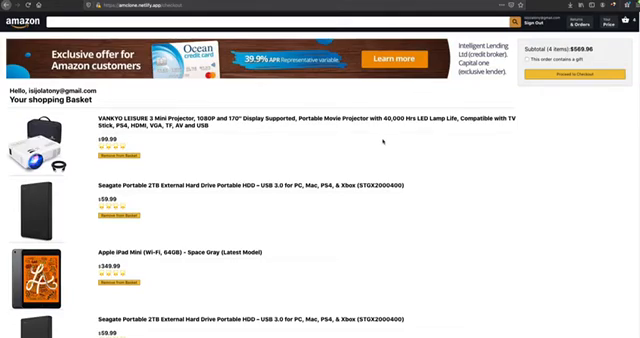